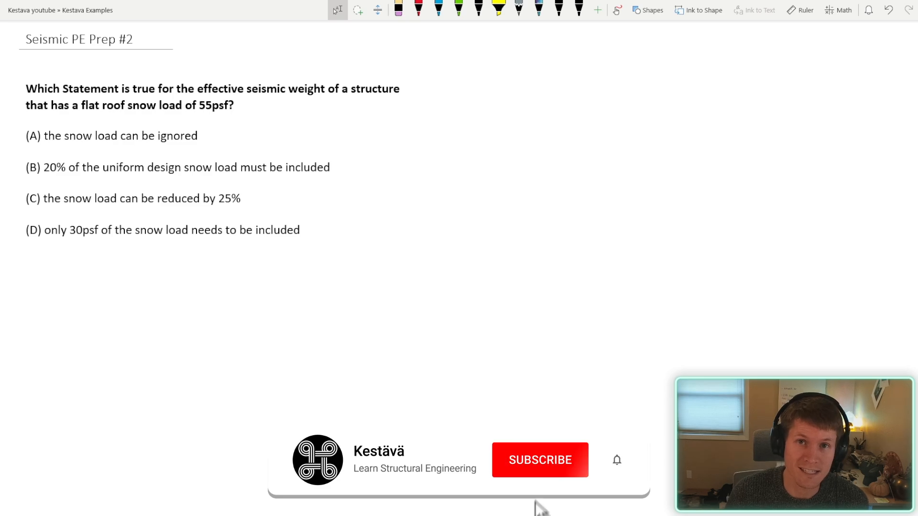
# - Switch to the ASCE 7-16 PDF and bring page 12, Section 12.7 Modeling Criteria, into view
pyautogui.click(538, 459)
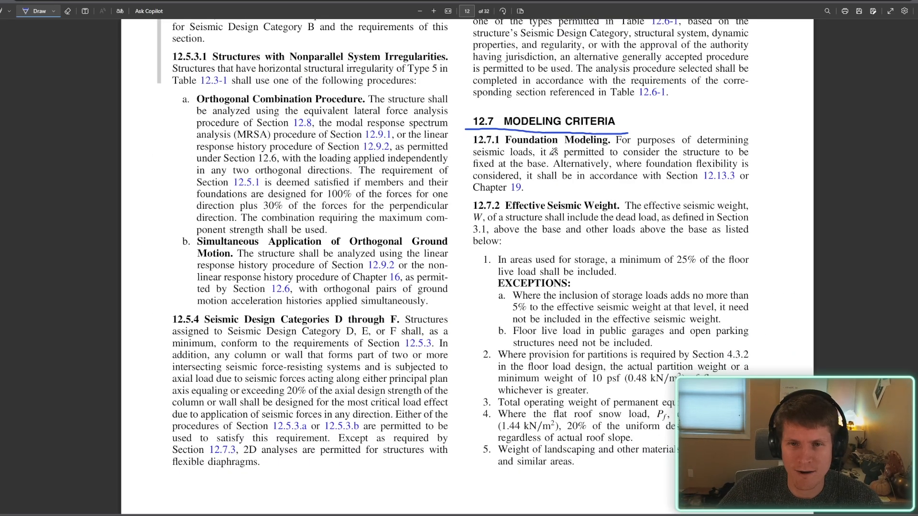
pyautogui.scroll(3)
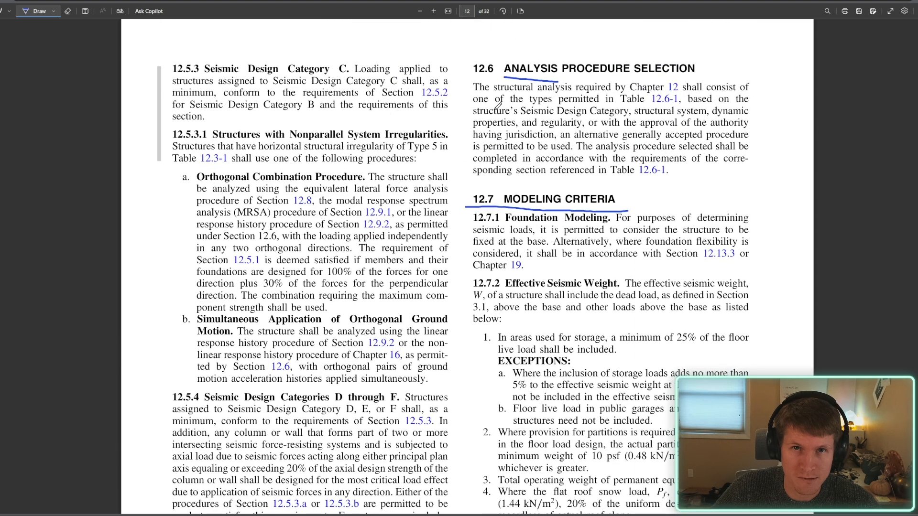
pyautogui.scroll(-3)
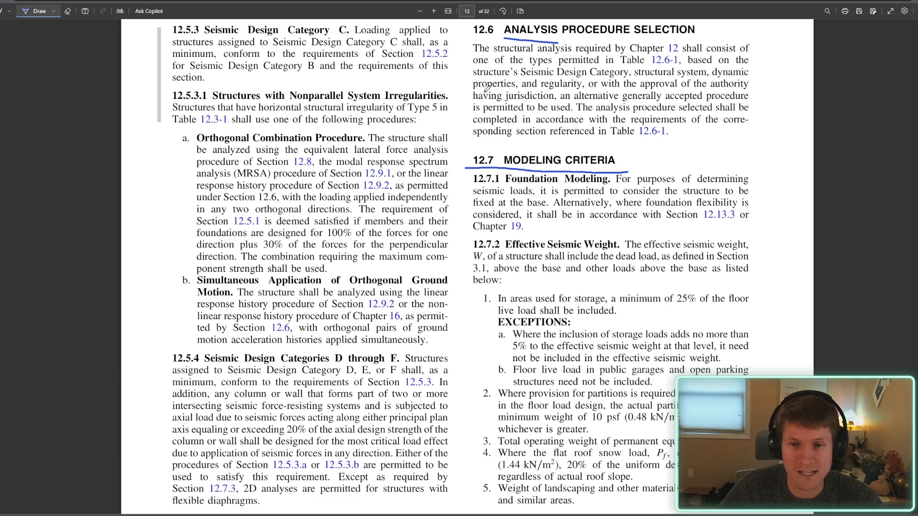
# - Scroll down the PDF to Section 12.7.2 Effective Seismic Weight
pyautogui.scroll(-3)
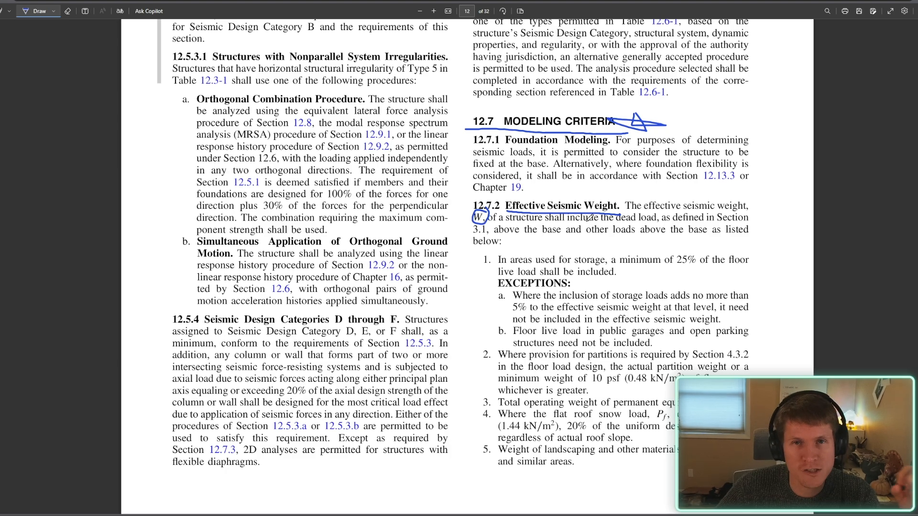
pyautogui.moveTo(580, 215)
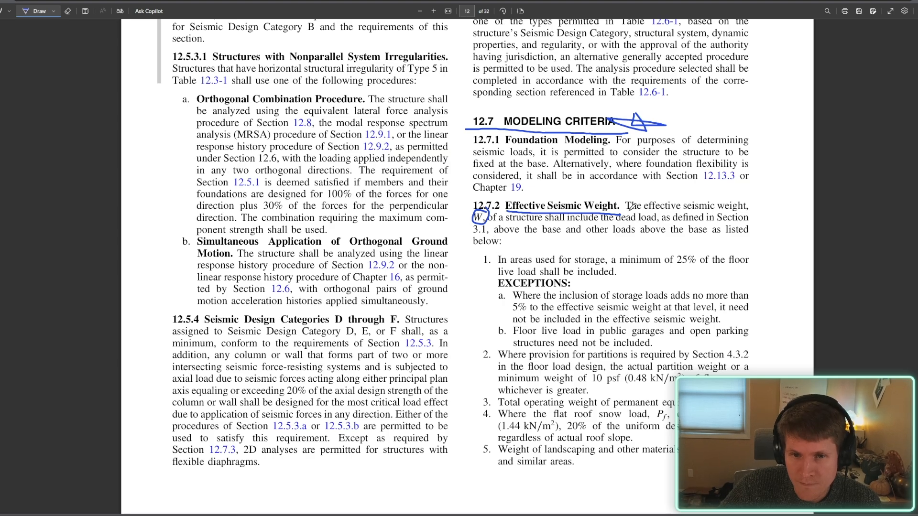
pyautogui.scroll(-3)
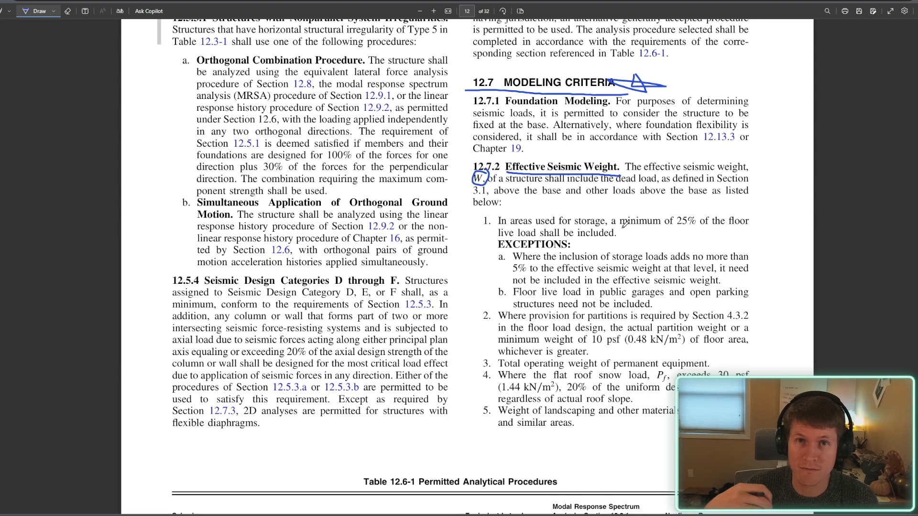
pyautogui.moveTo(777, 271)
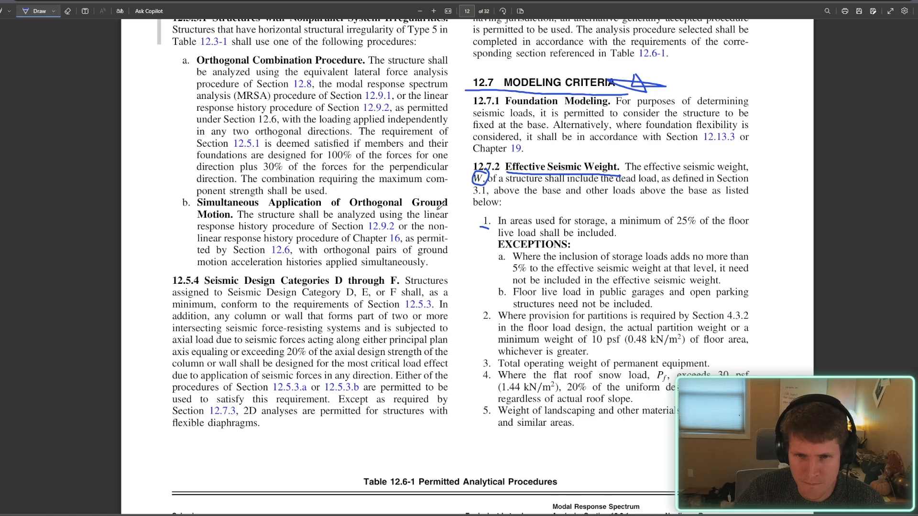
# - Scroll down to item 2 on partition loads and item 3 on permanent equipment
pyautogui.scroll(-3)
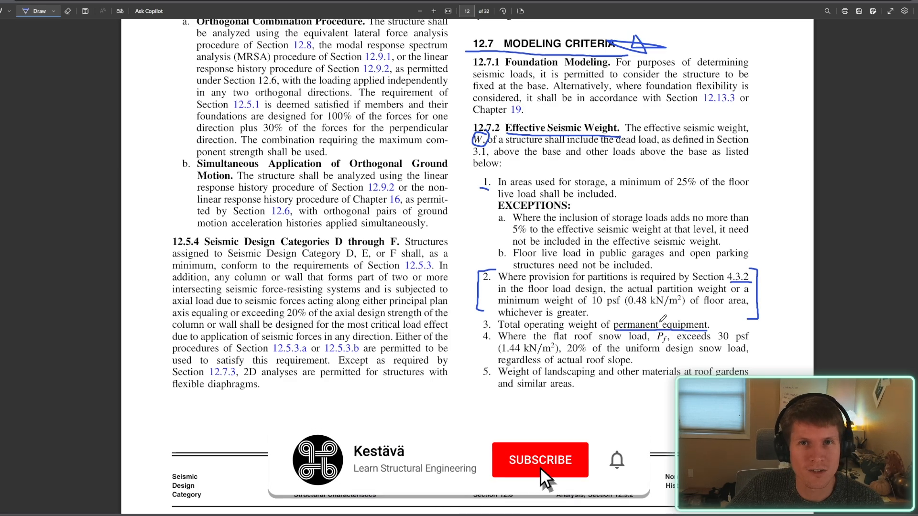
# - Return to the ASCE 7-16 PDF to mark item 4's flat roof snow load
pyautogui.click(539, 460)
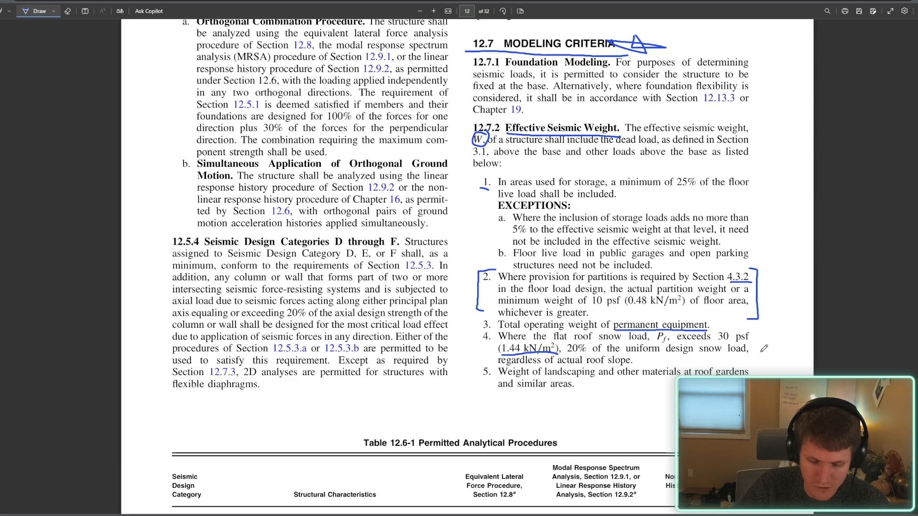
pyautogui.moveTo(734, 341)
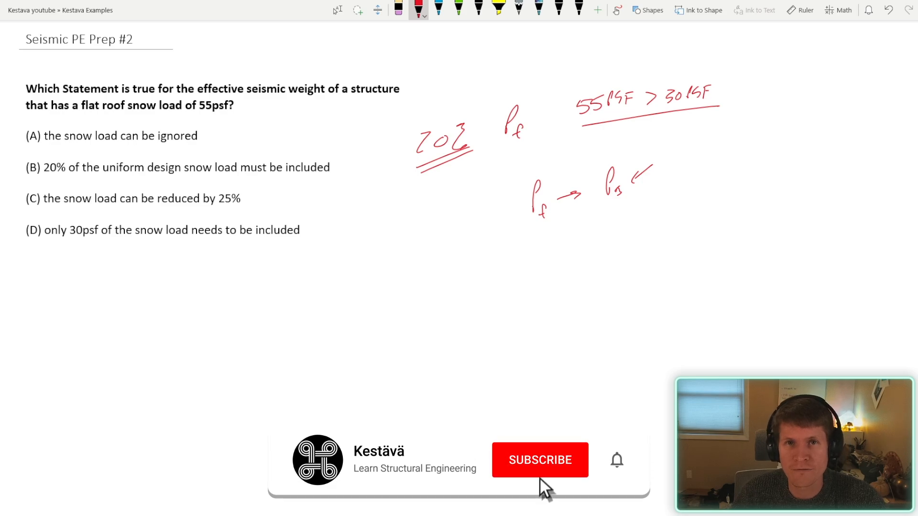
# - Return to the OneNote answer page and pick the green pen
pyautogui.click(539, 460)
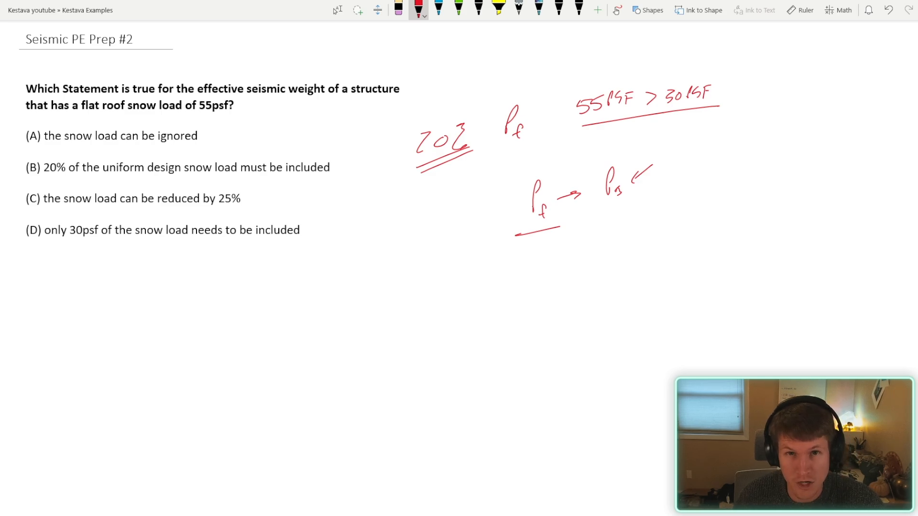
pyautogui.click(458, 10)
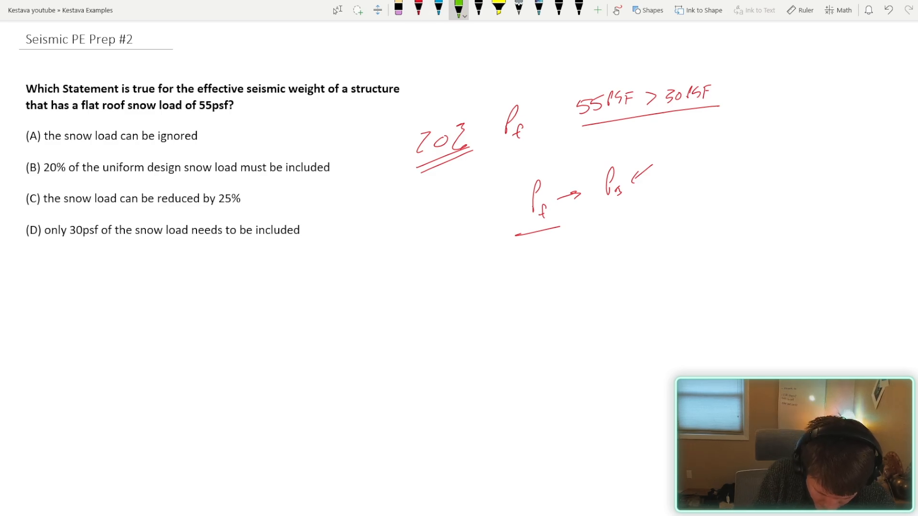